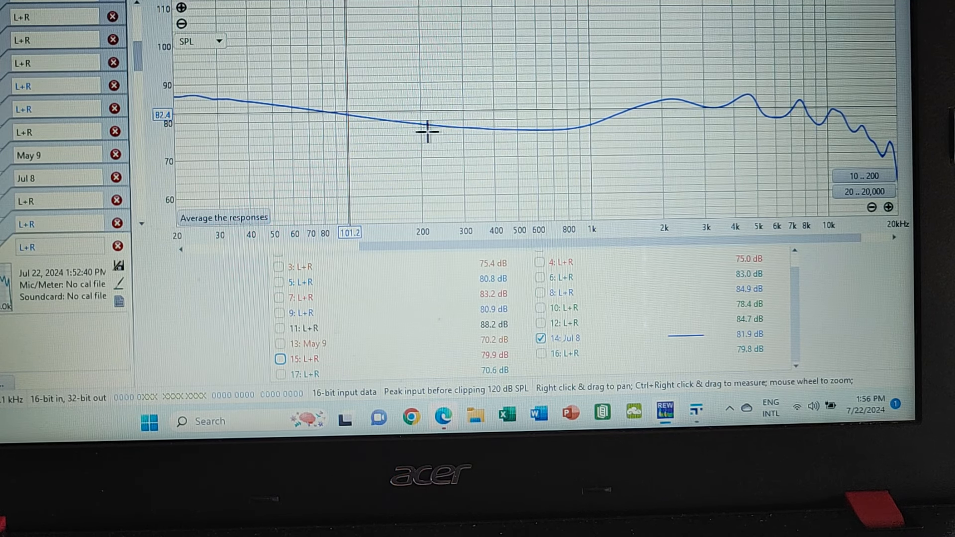
{"action": "mouse_move", "coordinate": [661, 102]}
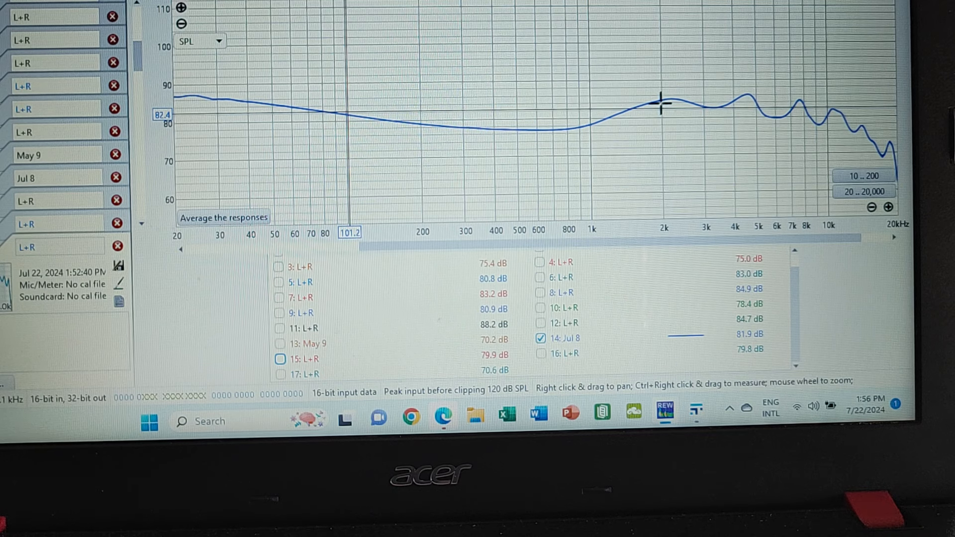
{"action": "mouse_move", "coordinate": [748, 98]}
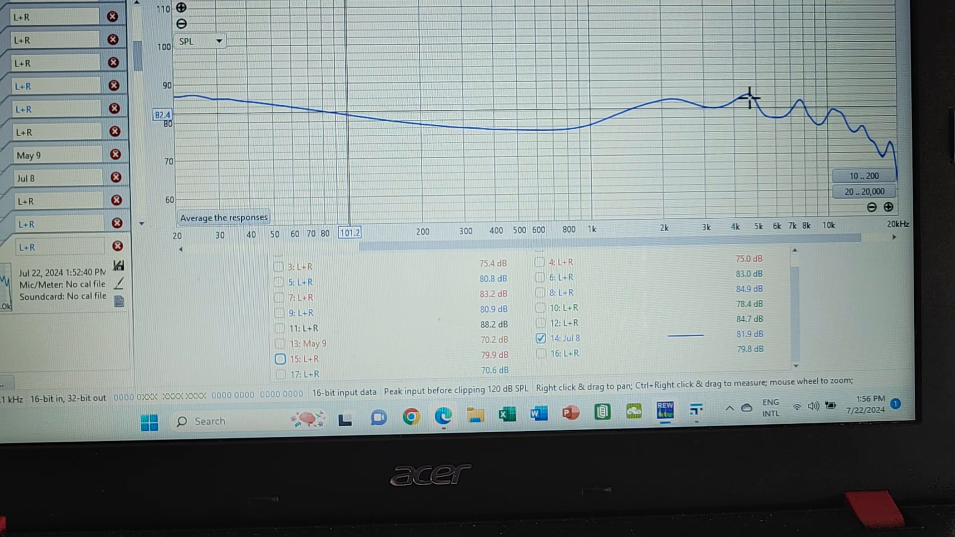
{"action": "mouse_move", "coordinate": [798, 101]}
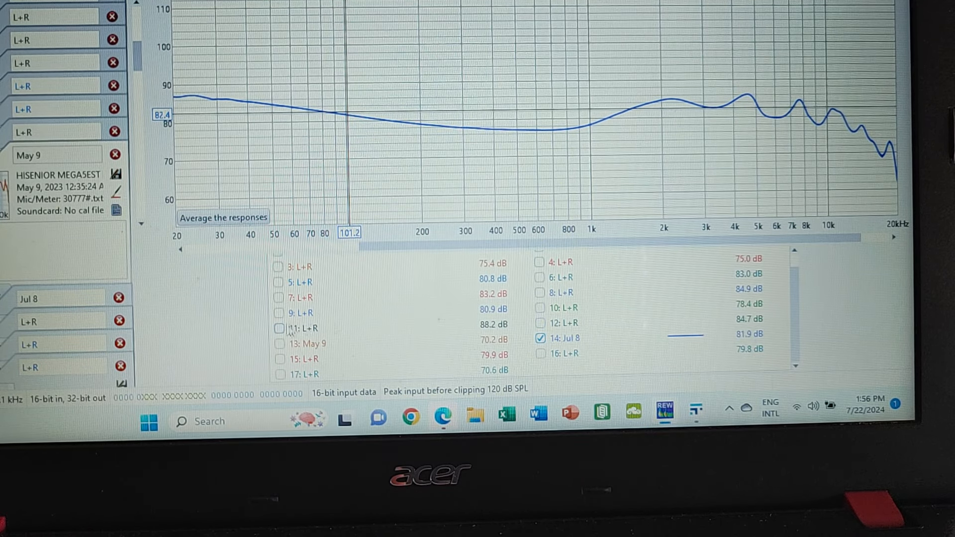
- Tick trace 13 (May 9) so it plots together with trace 14 (Jul 8)
{"action": "left_click", "coordinate": [279, 344]}
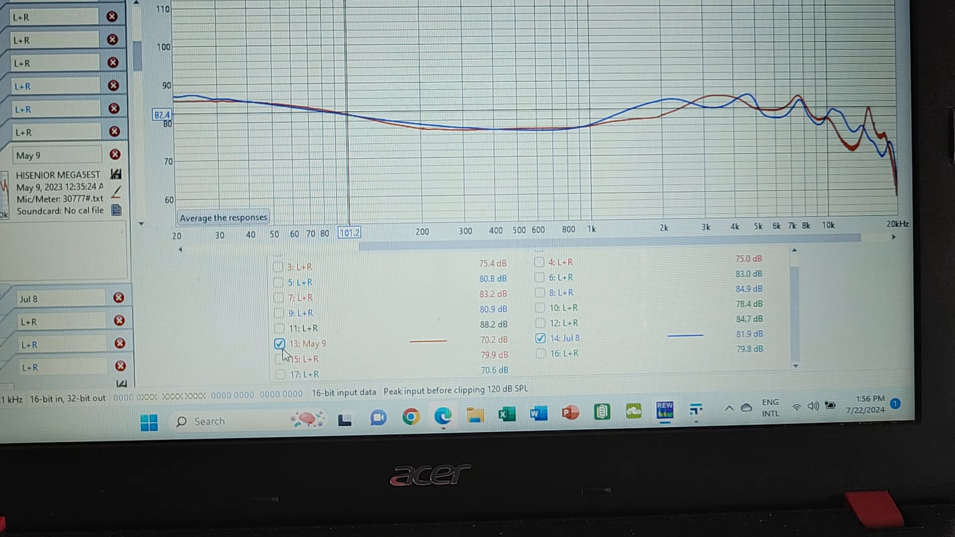
{"action": "mouse_move", "coordinate": [541, 78]}
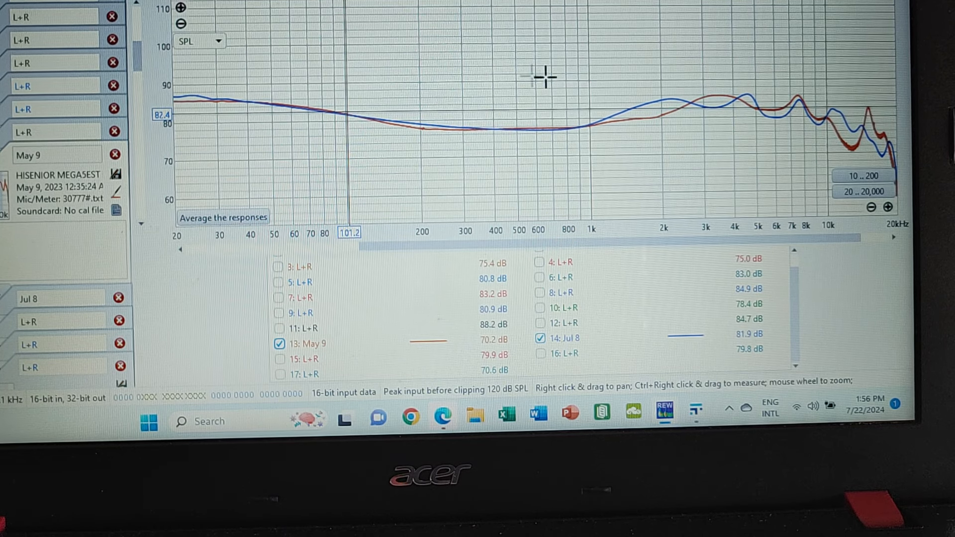
{"action": "mouse_move", "coordinate": [673, 97]}
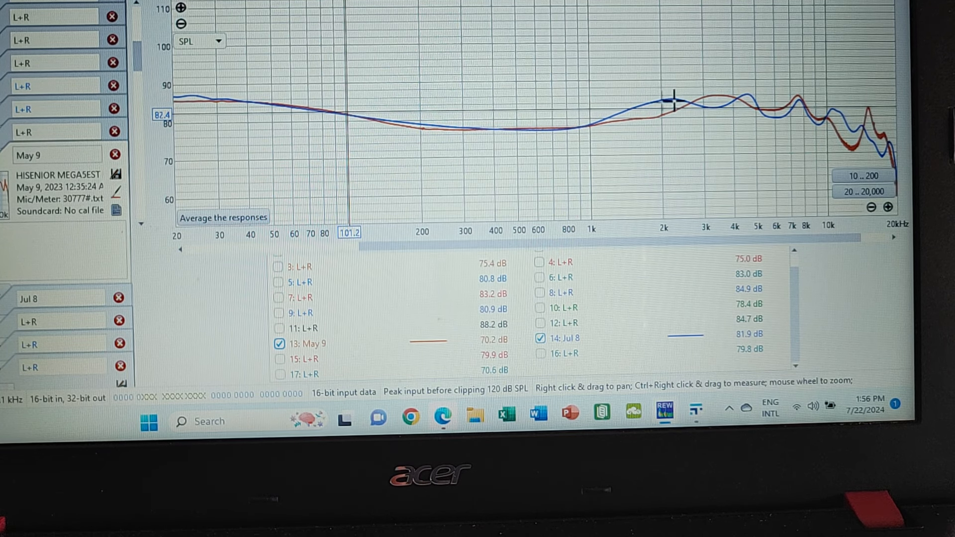
{"action": "mouse_move", "coordinate": [717, 86]}
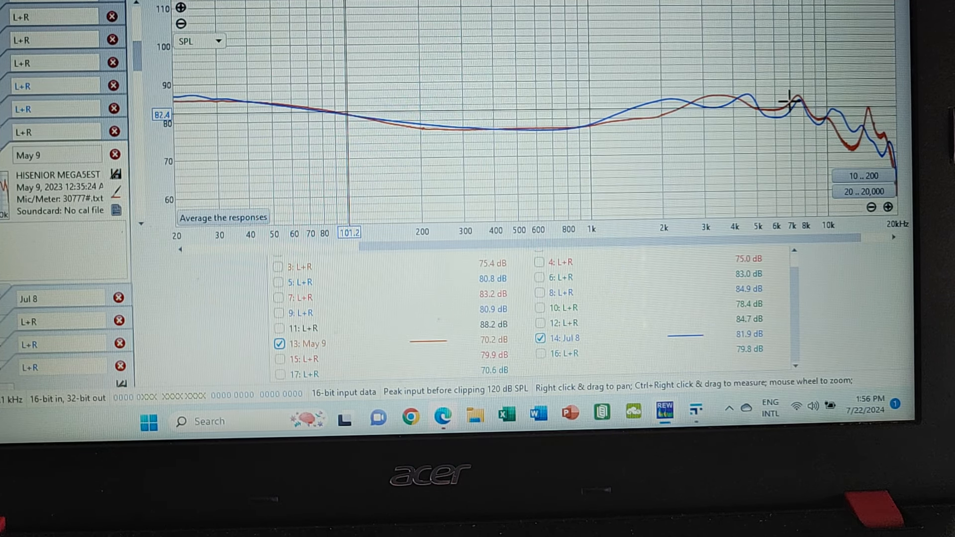
{"action": "mouse_move", "coordinate": [877, 74]}
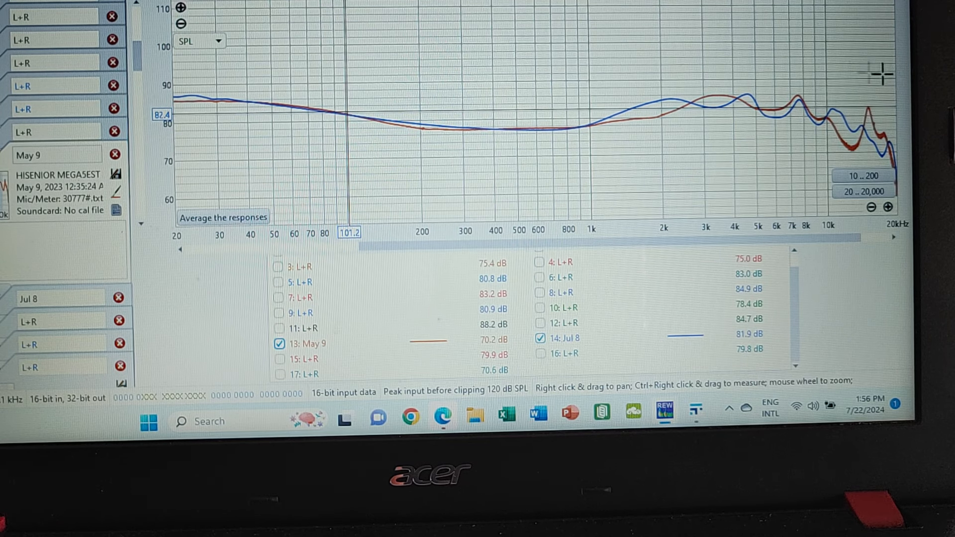
{"action": "mouse_move", "coordinate": [852, 125]}
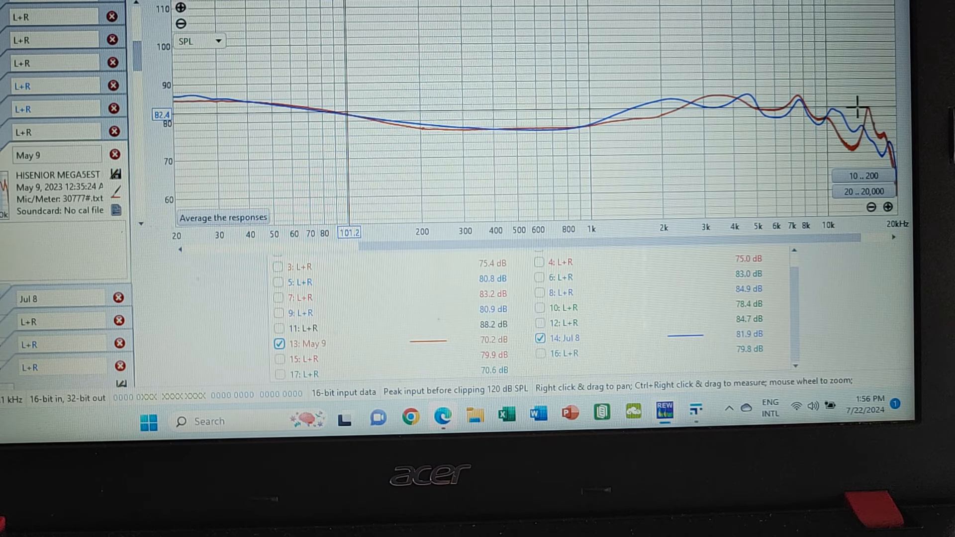
{"action": "mouse_move", "coordinate": [628, 180]}
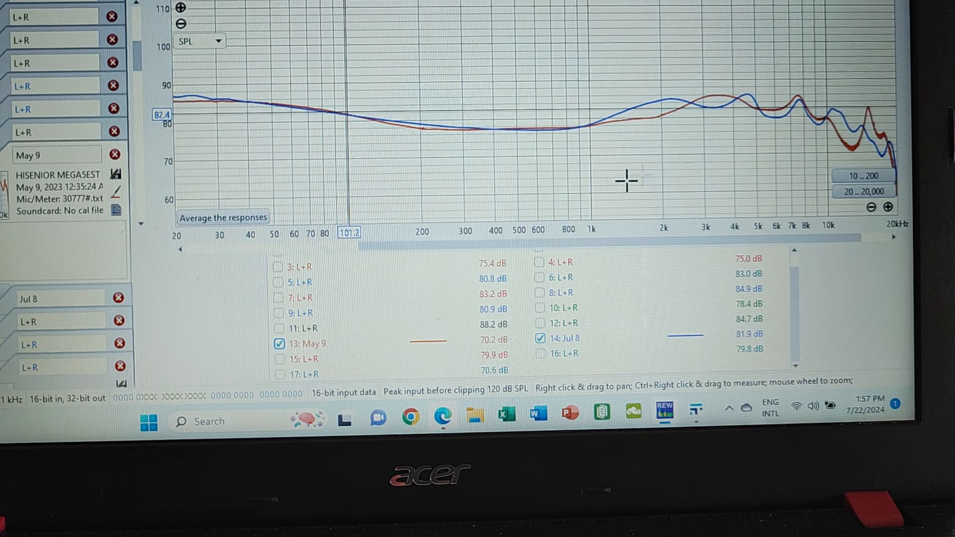
- Untick trace 14 (Jul 8), leaving the May 9 curve displayed alone
{"action": "left_click", "coordinate": [538, 338]}
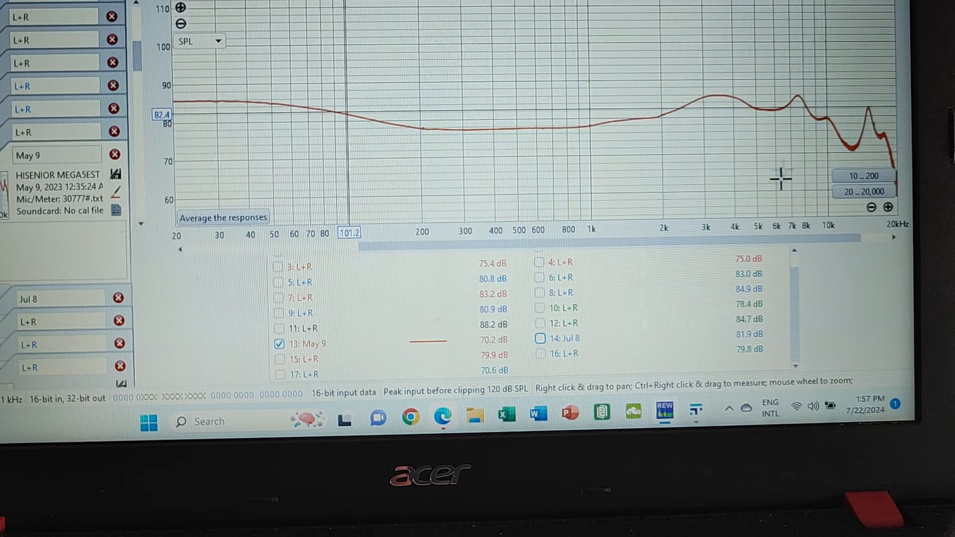
{"action": "mouse_move", "coordinate": [779, 106]}
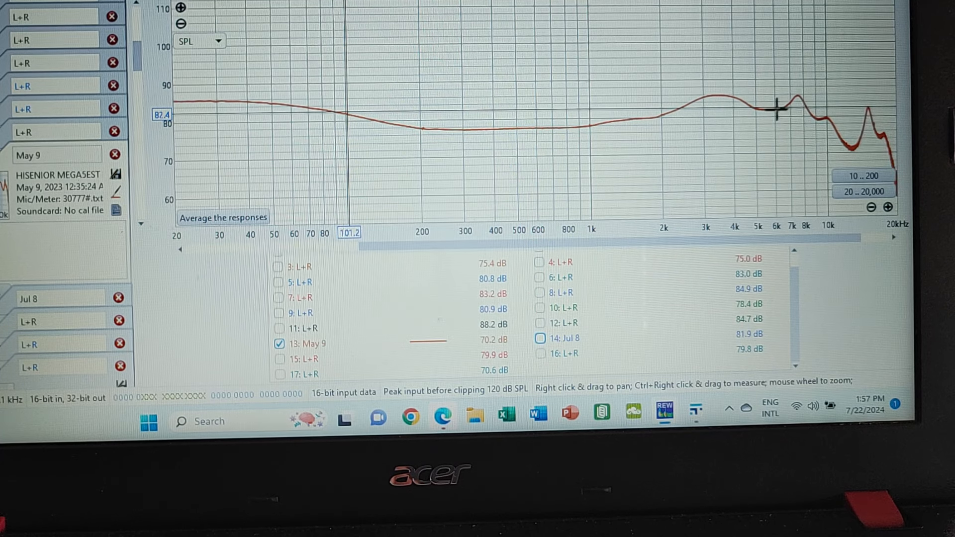
{"action": "mouse_move", "coordinate": [729, 100]}
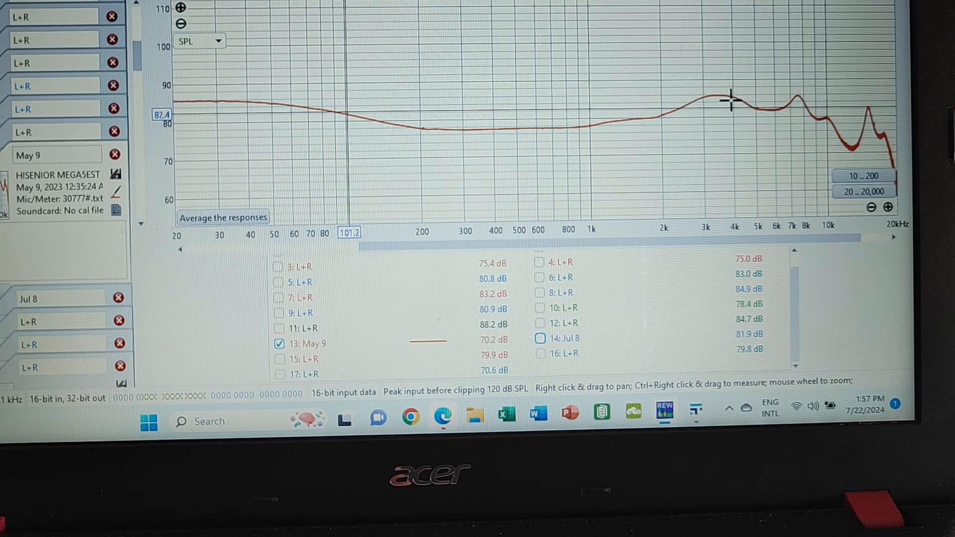
{"action": "mouse_move", "coordinate": [737, 105]}
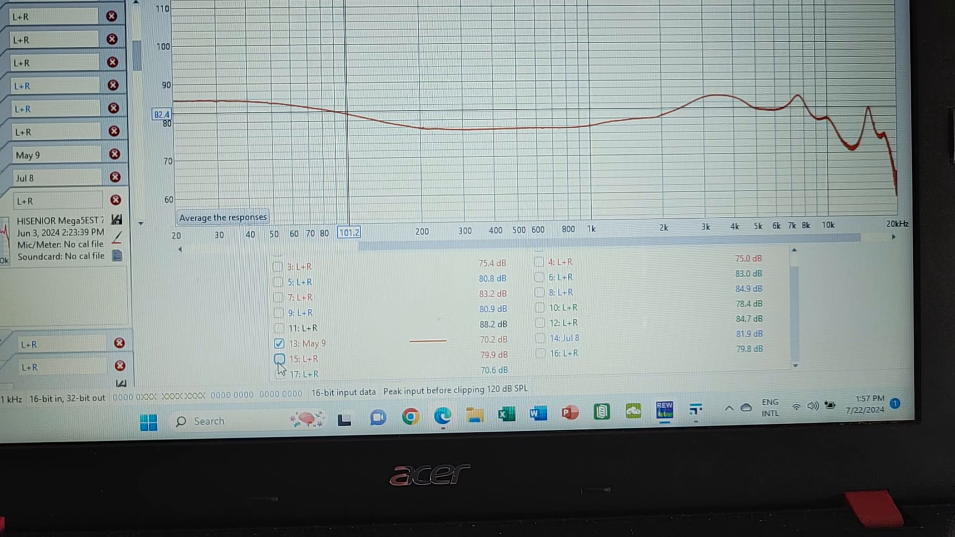
- Tick trace 15 (Jun 3, L+R) to overlay it on the May 9 curve
{"action": "left_click", "coordinate": [279, 358]}
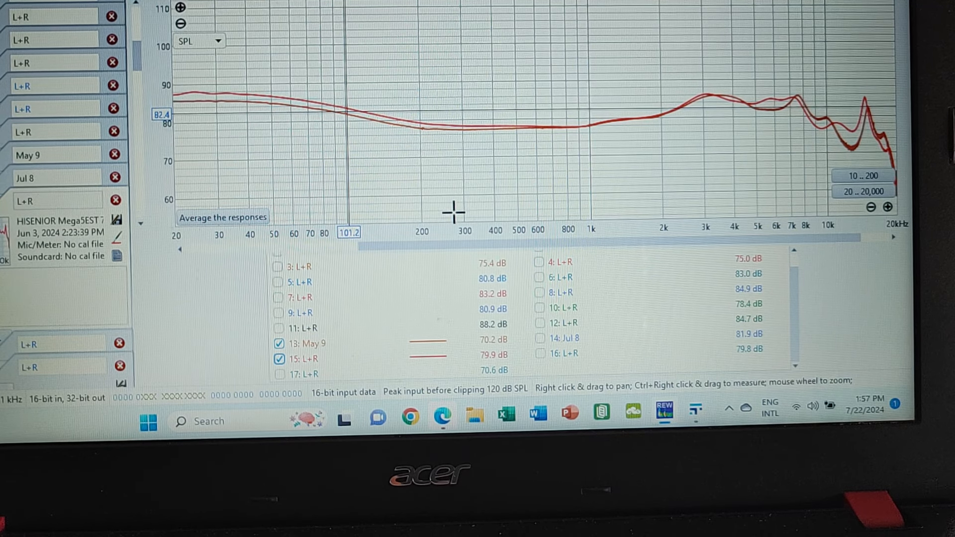
{"action": "mouse_move", "coordinate": [662, 90]}
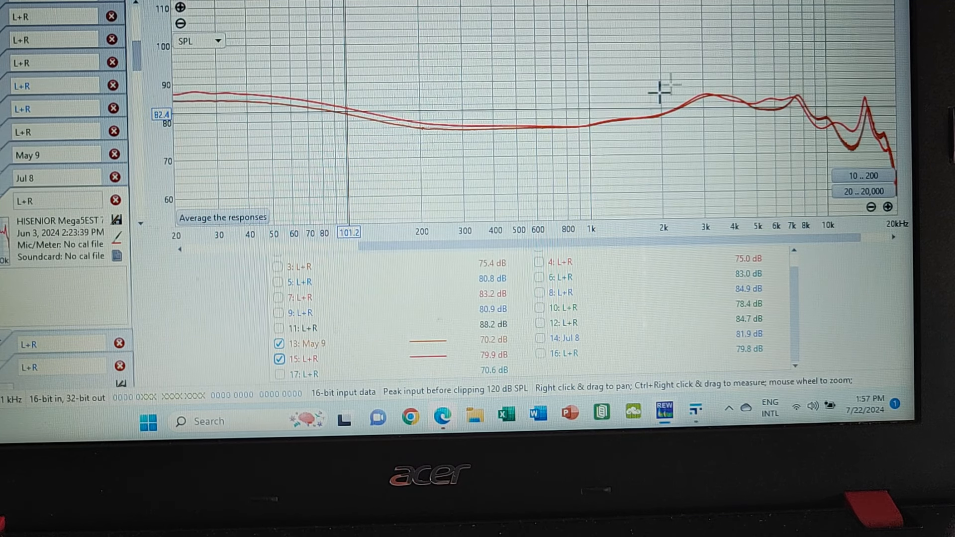
{"action": "mouse_move", "coordinate": [722, 138]}
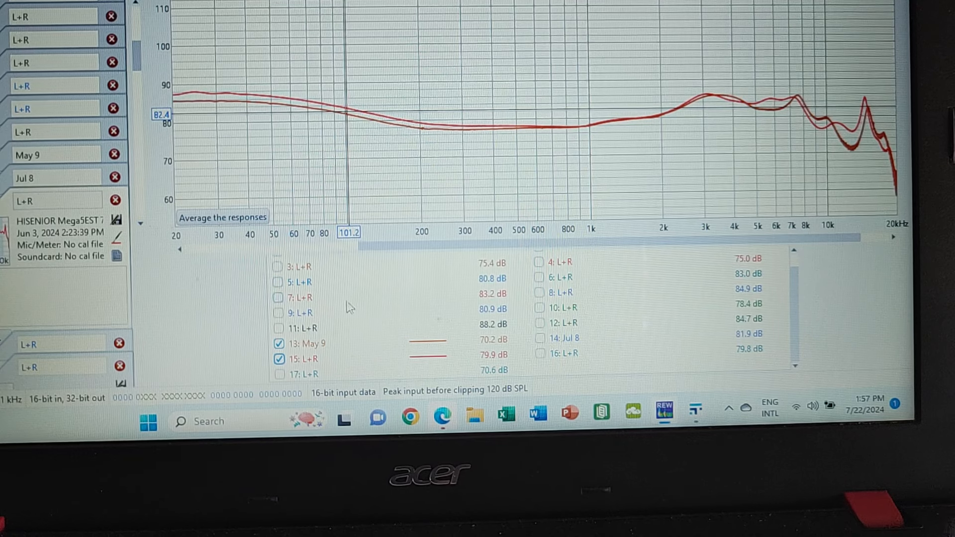
- Untick trace 13 (May 9) so the Jun 3 trace 15 shows alone
{"action": "left_click", "coordinate": [280, 344]}
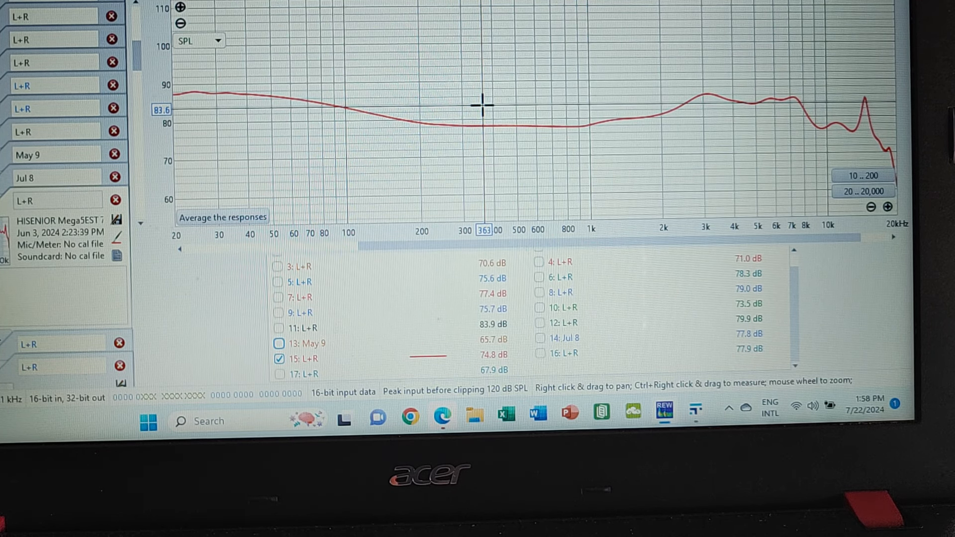
{"action": "mouse_move", "coordinate": [349, 108]}
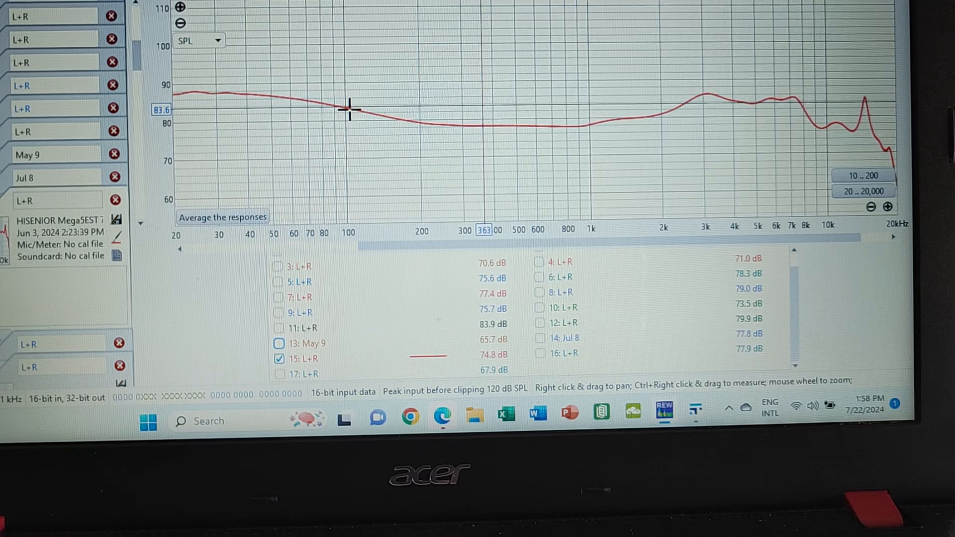
{"action": "mouse_move", "coordinate": [692, 98]}
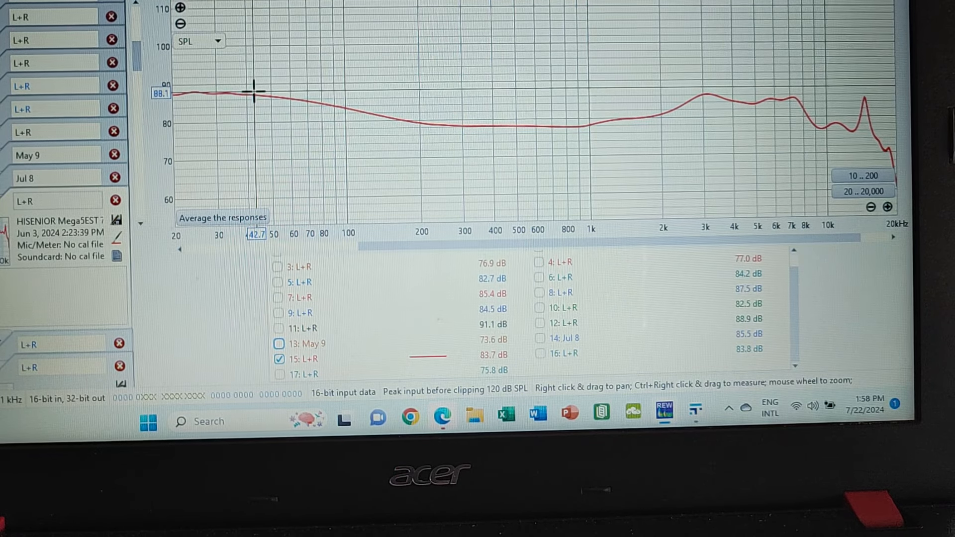
{"action": "mouse_move", "coordinate": [701, 99]}
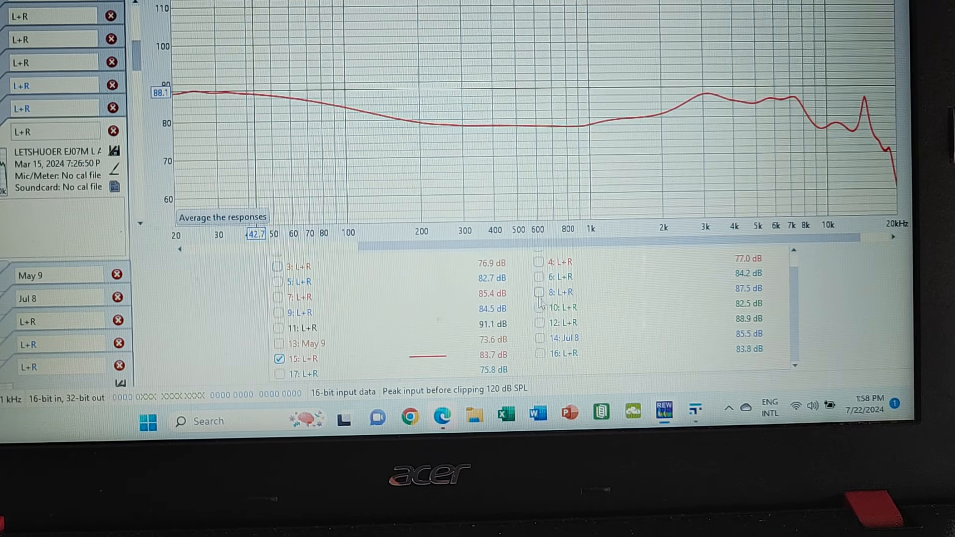
- Compare trace 12 with Jul 8 trace 14, recolouring Jul 8, then hide traces 15 and 14
{"action": "left_click", "coordinate": [538, 323]}
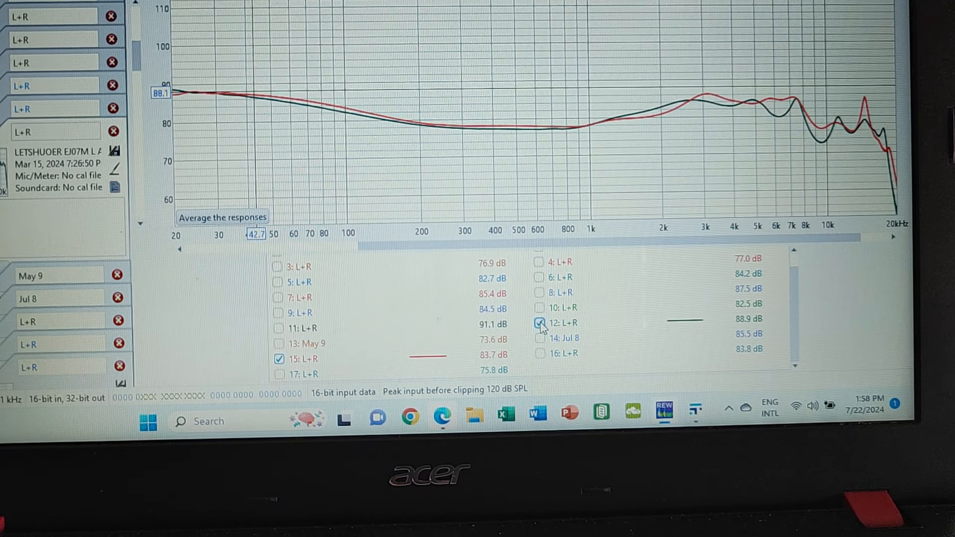
{"action": "left_click", "coordinate": [539, 323]}
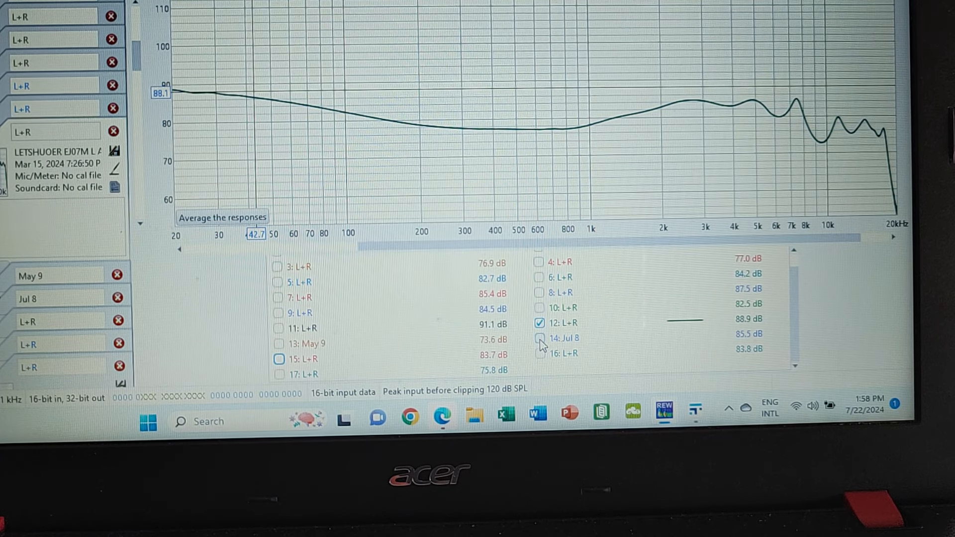
{"action": "left_click", "coordinate": [538, 339]}
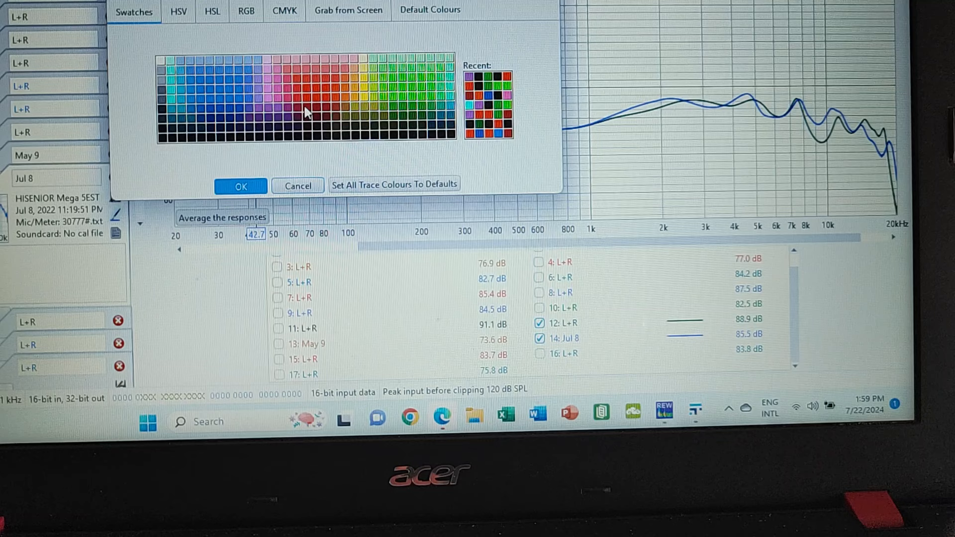
{"action": "left_click", "coordinate": [240, 186]}
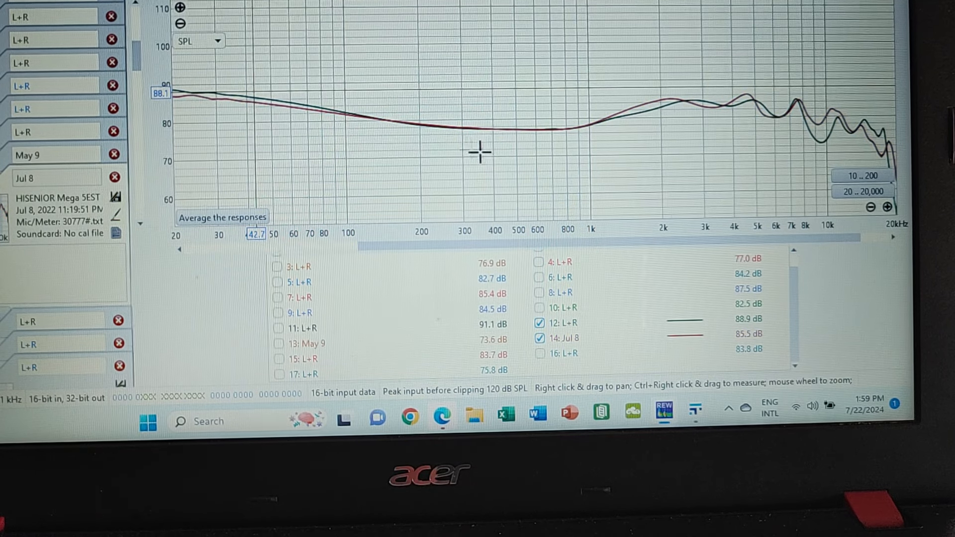
{"action": "mouse_move", "coordinate": [484, 155]}
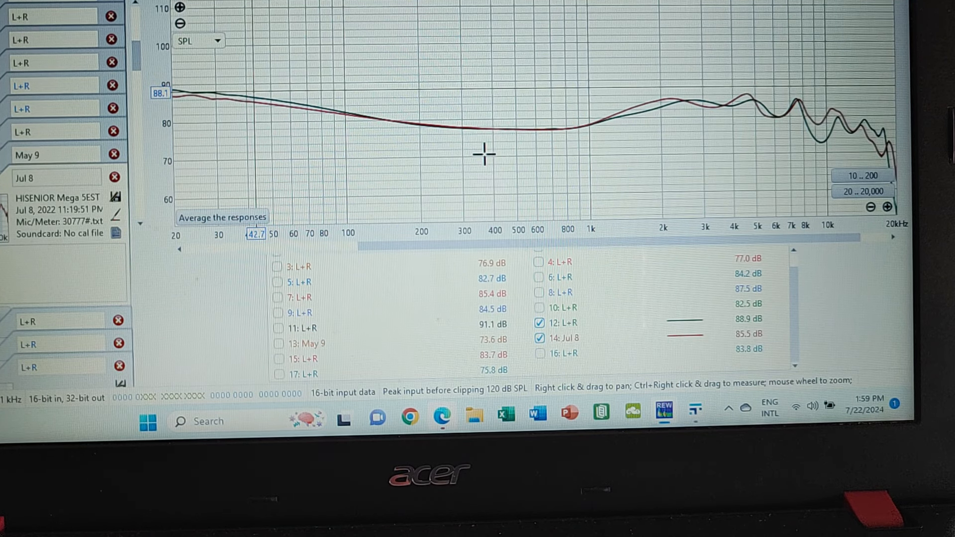
{"action": "mouse_move", "coordinate": [745, 114]}
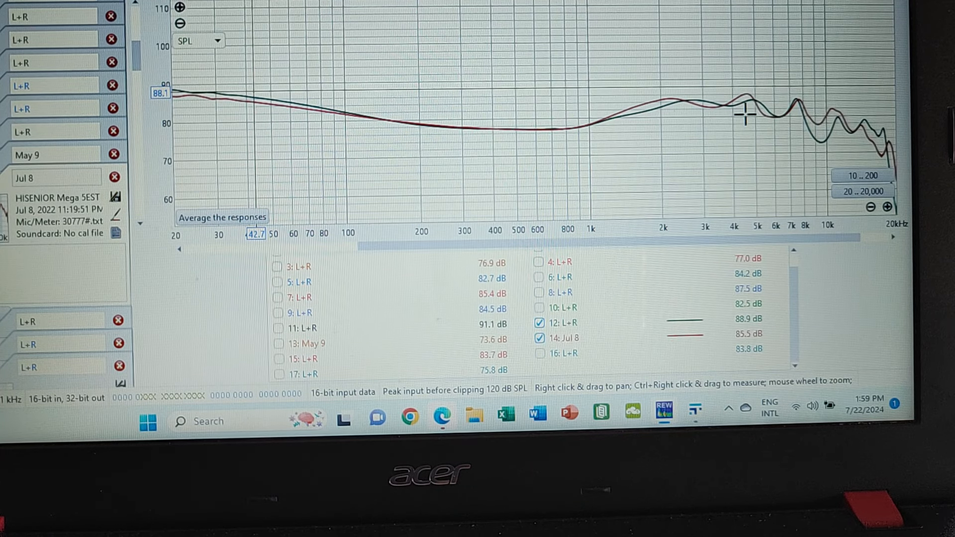
{"action": "mouse_move", "coordinate": [185, 97]}
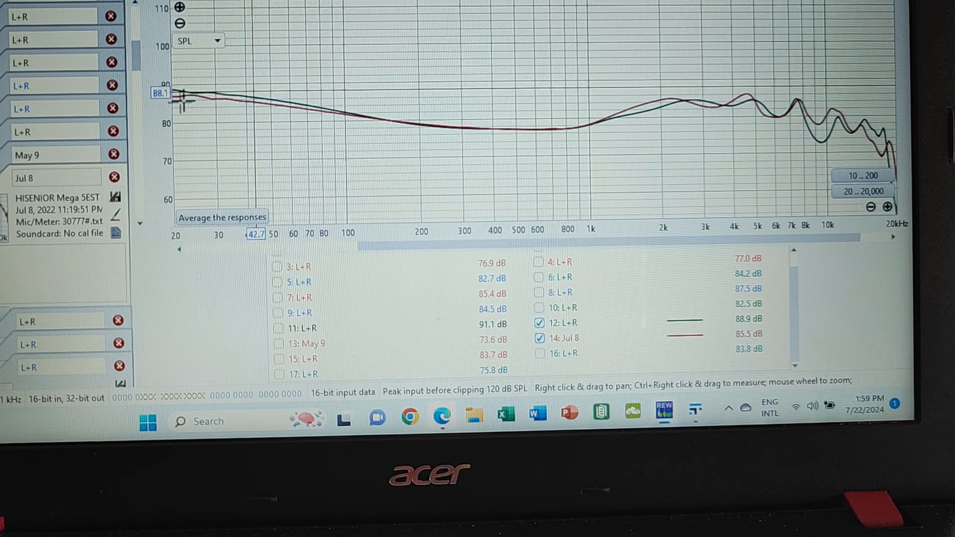
{"action": "mouse_move", "coordinate": [624, 119]}
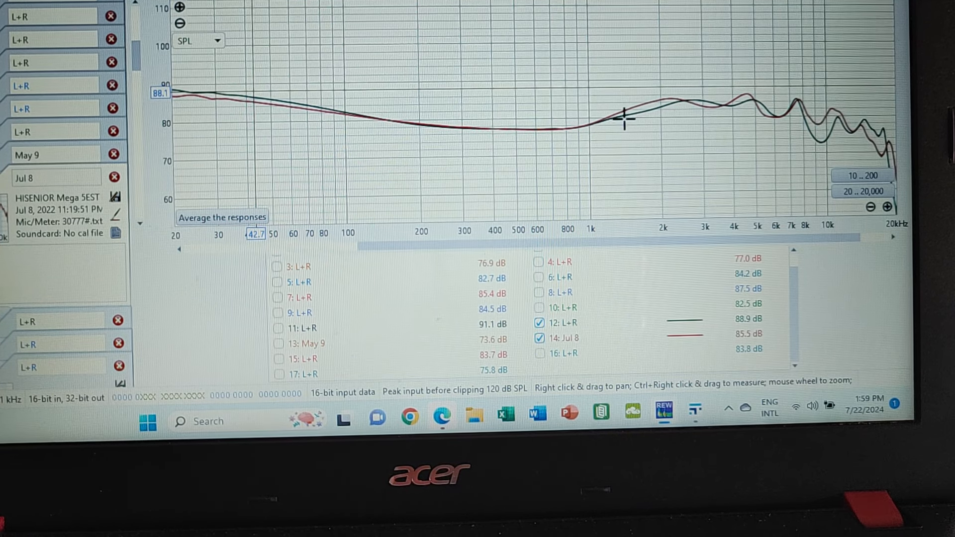
{"action": "mouse_move", "coordinate": [882, 116]}
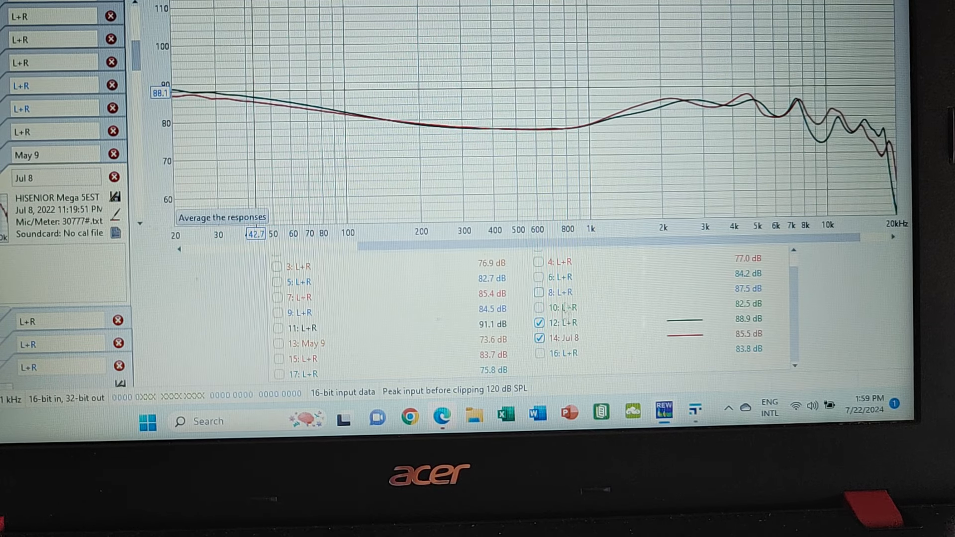
{"action": "left_click", "coordinate": [538, 339]}
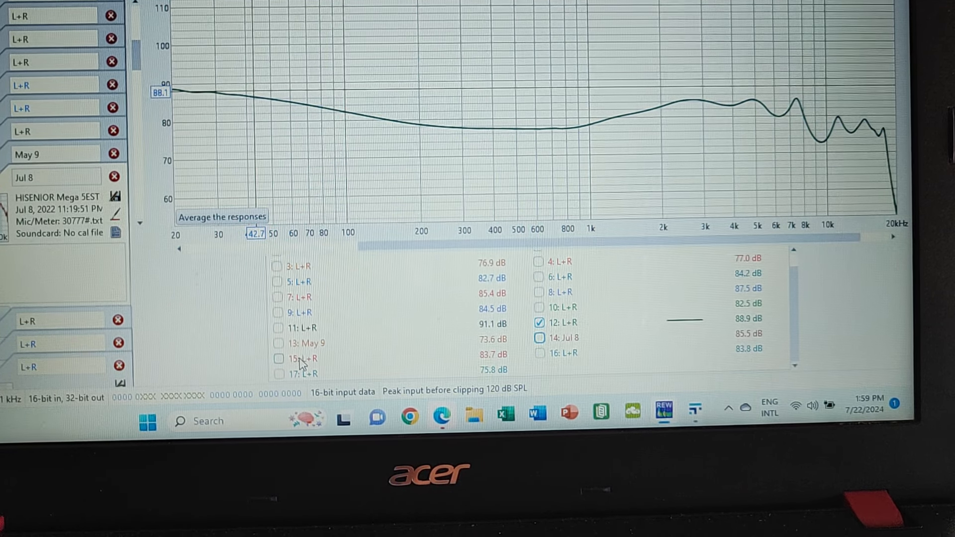
- Tick trace 15 (L+R) to overlay it on trace 12
{"action": "left_click", "coordinate": [278, 359]}
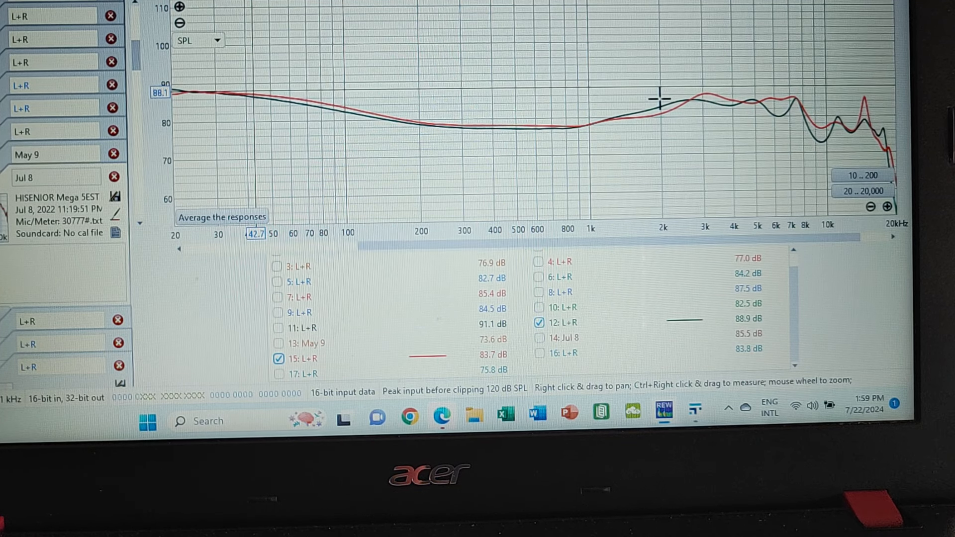
{"action": "mouse_move", "coordinate": [750, 175]}
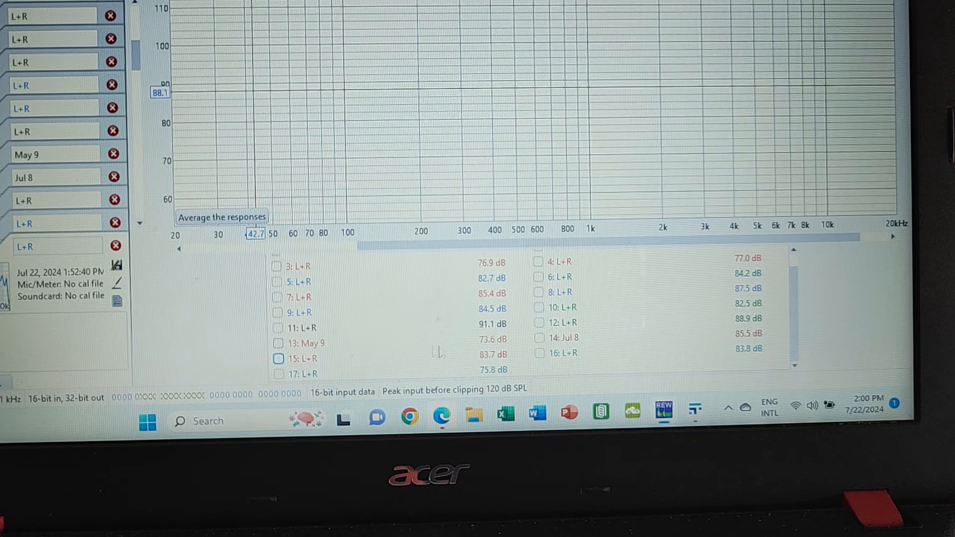
- Show trace 16 (L+R) and give its curve a dark colour
{"action": "left_click", "coordinate": [538, 353]}
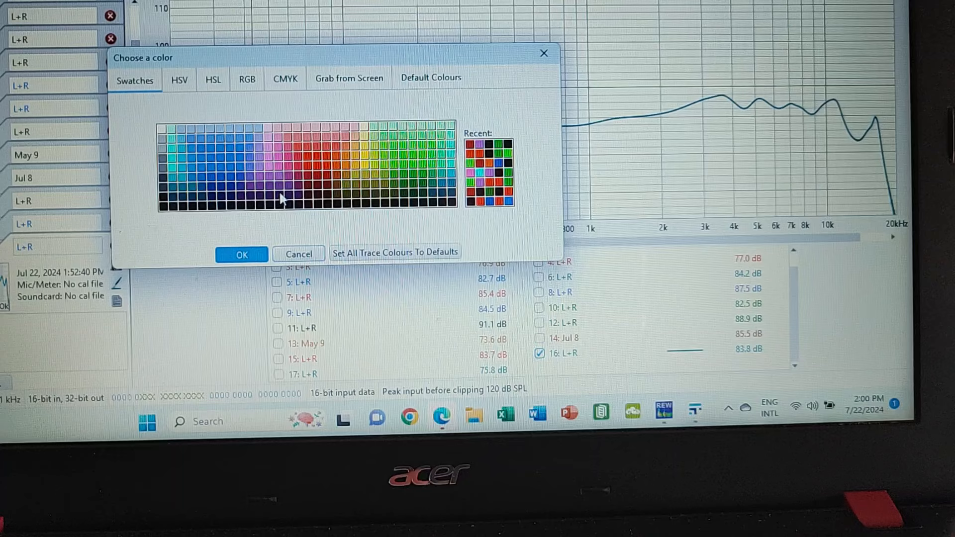
{"action": "mouse_move", "coordinate": [231, 173]}
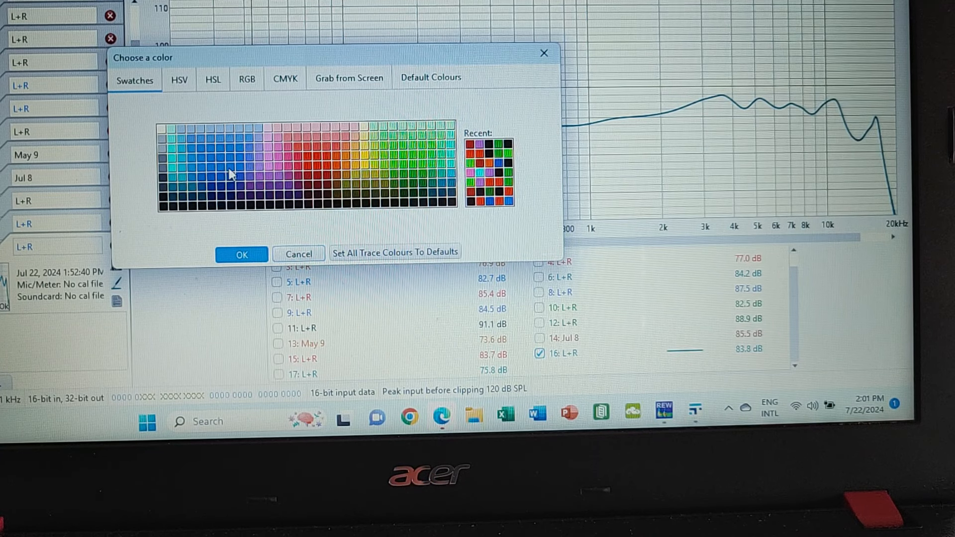
{"action": "mouse_move", "coordinate": [167, 214]}
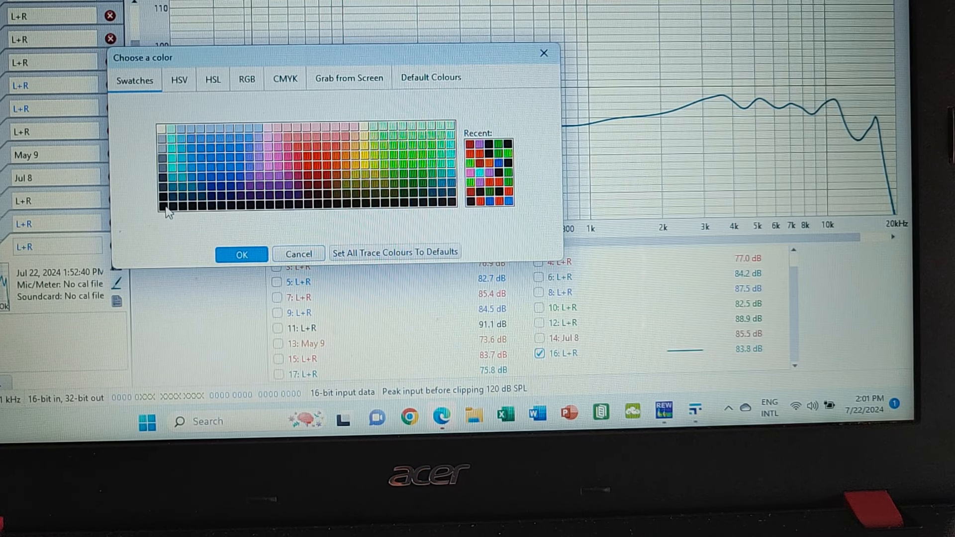
{"action": "left_click", "coordinate": [162, 205]}
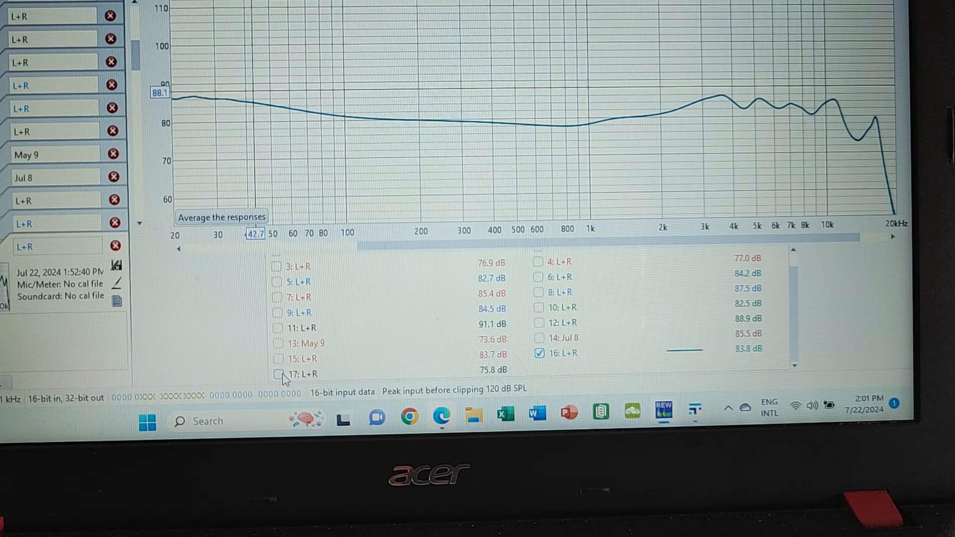
- Tick trace 17 (L+R) to overlay its curve on trace 16
{"action": "left_click", "coordinate": [279, 374]}
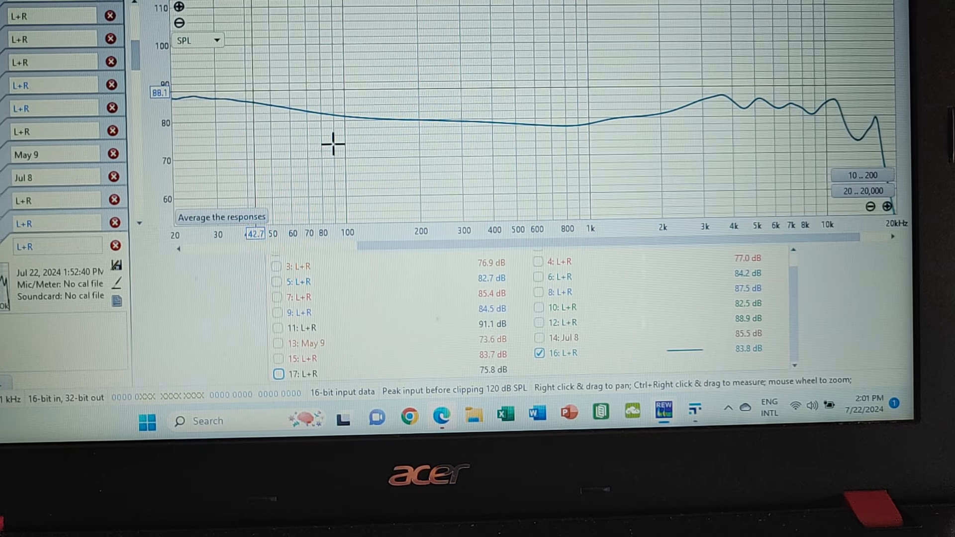
{"action": "mouse_move", "coordinate": [309, 150]}
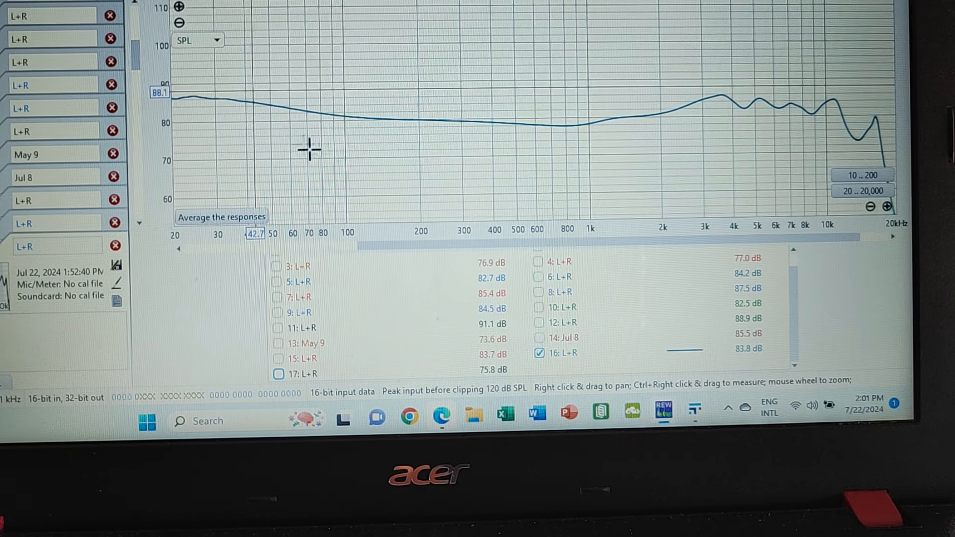
{"action": "mouse_move", "coordinate": [560, 90]}
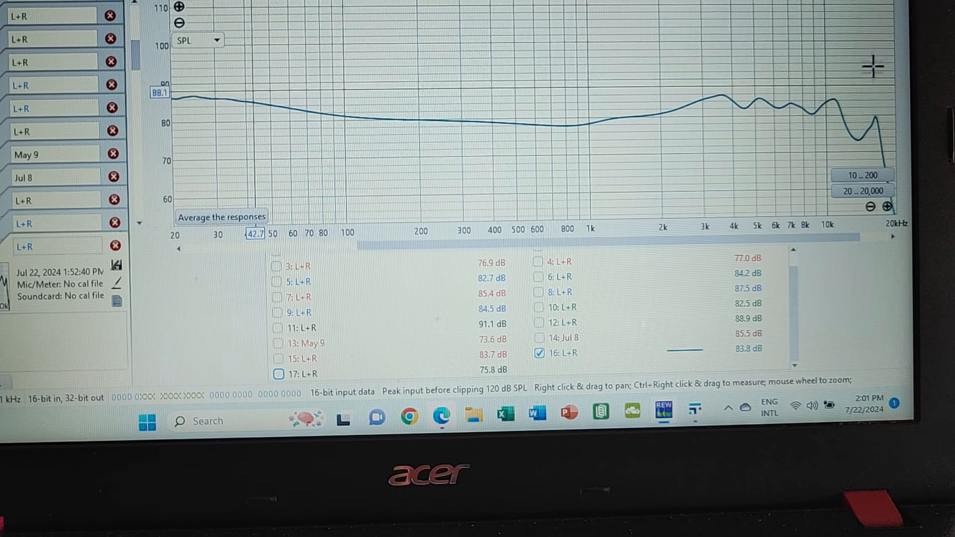
{"action": "mouse_move", "coordinate": [652, 133]}
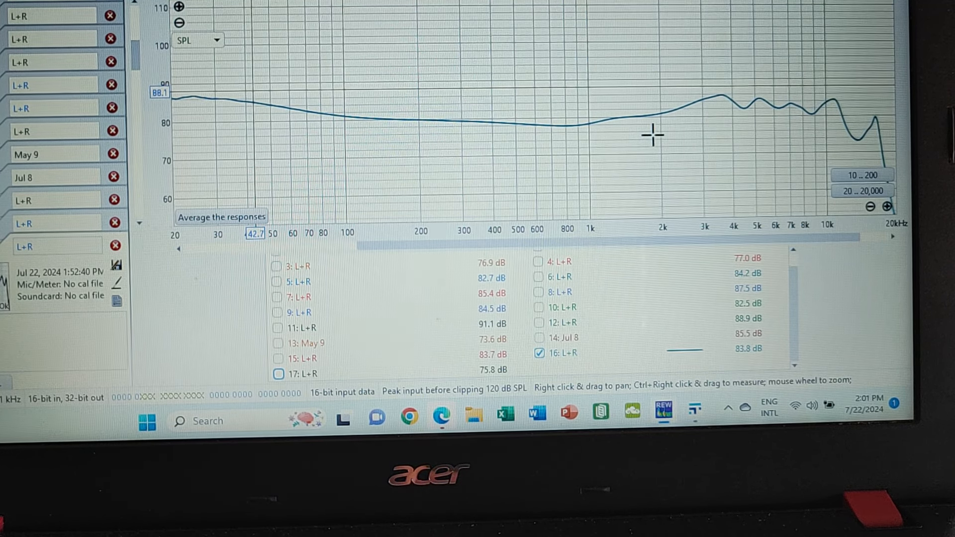
{"action": "mouse_move", "coordinate": [348, 120]}
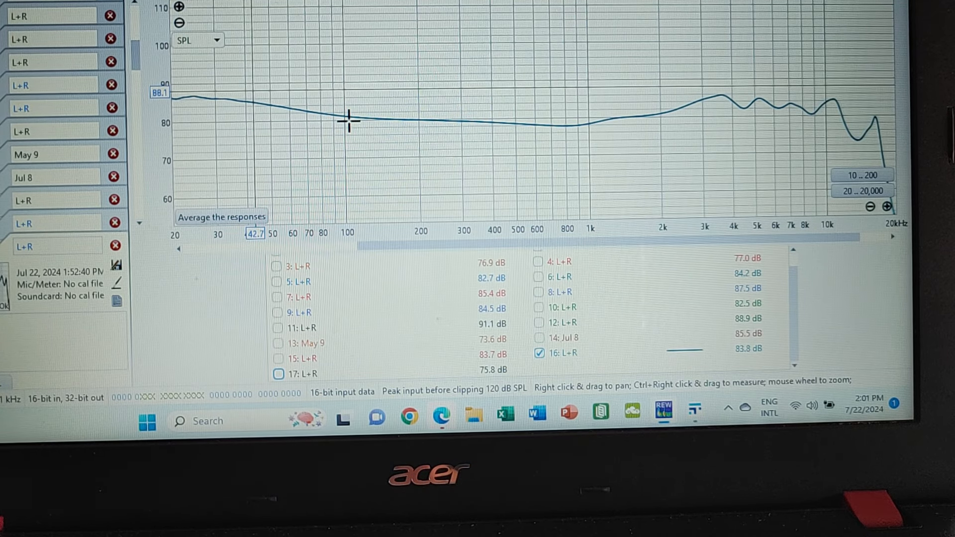
{"action": "mouse_move", "coordinate": [382, 87]}
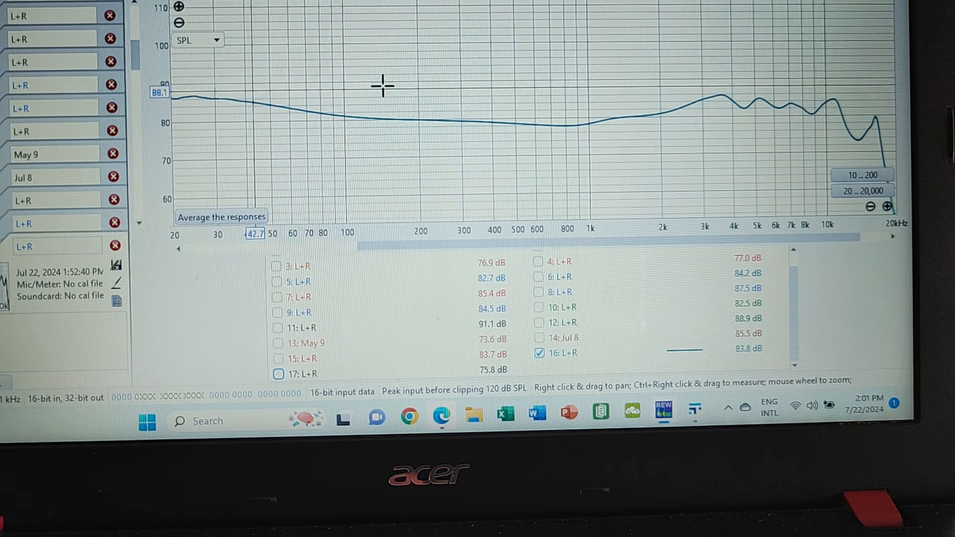
{"action": "mouse_move", "coordinate": [294, 105]}
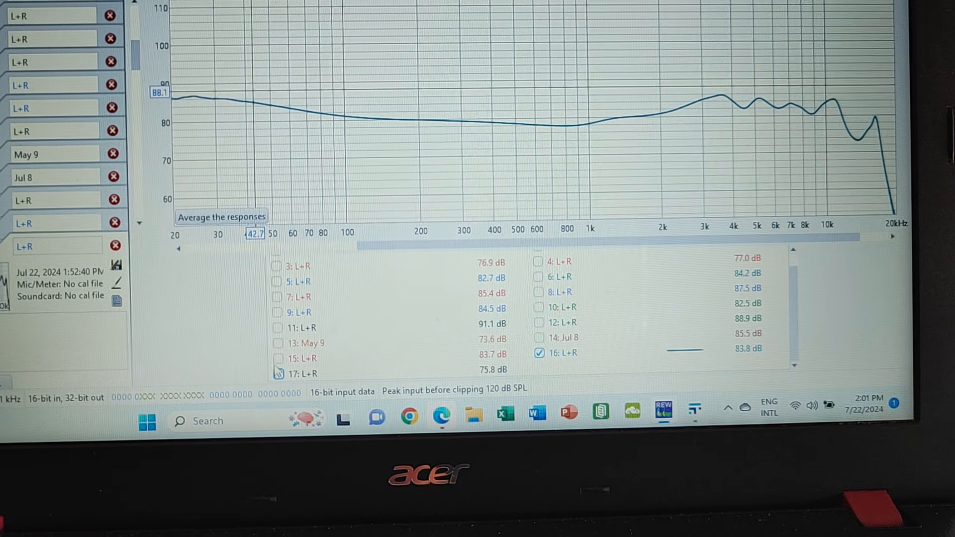
{"action": "left_click", "coordinate": [279, 374]}
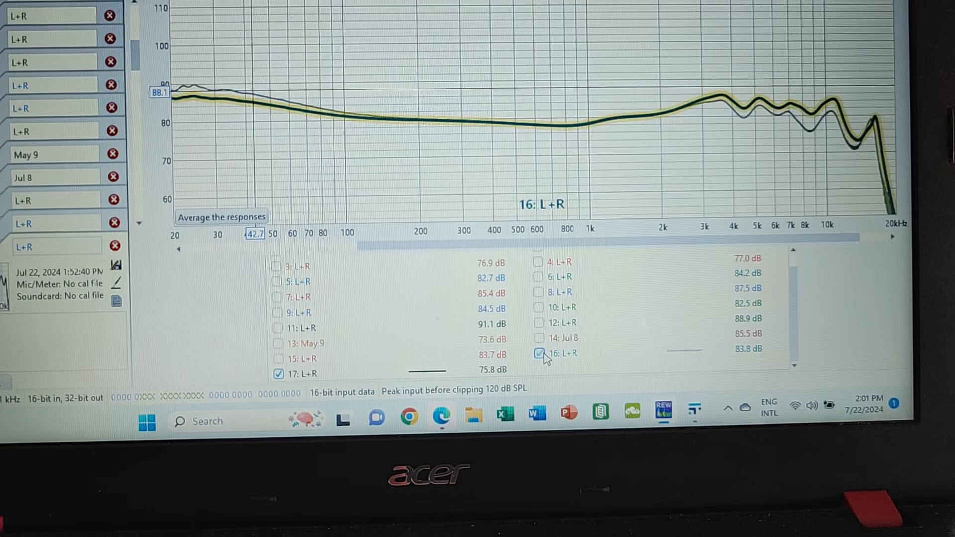
- Hide trace 16, overlay trace 15 on trace 17, then untick trace 17
{"action": "left_click", "coordinate": [539, 353]}
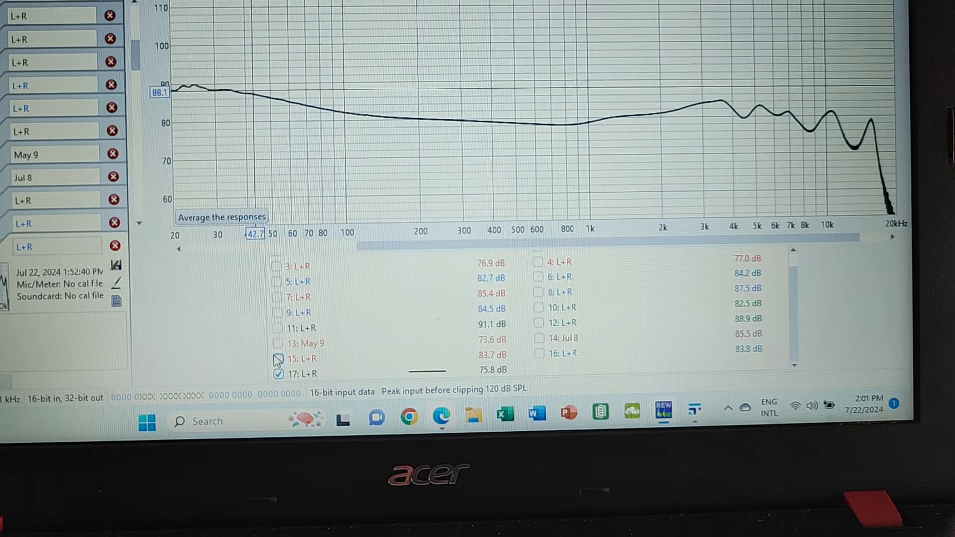
{"action": "left_click", "coordinate": [279, 358]}
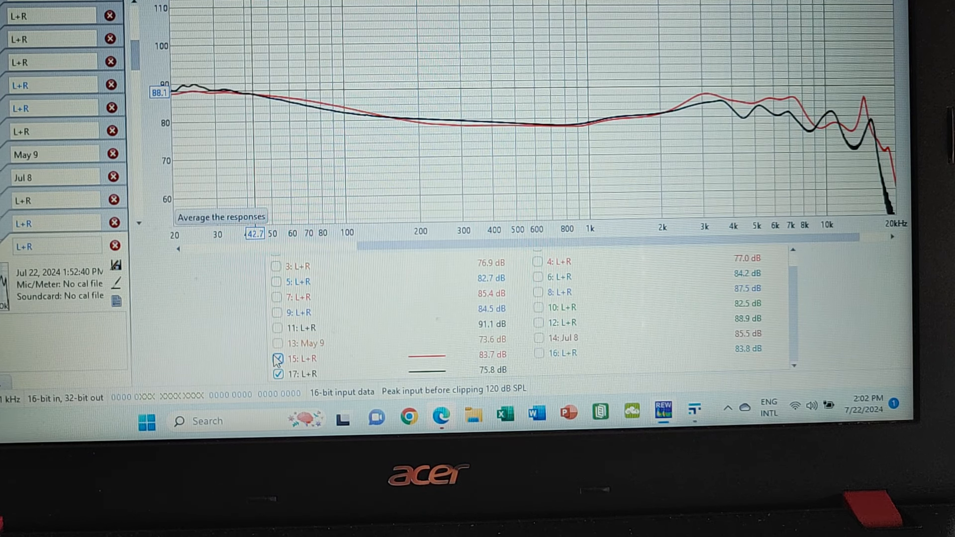
{"action": "left_click", "coordinate": [279, 373]}
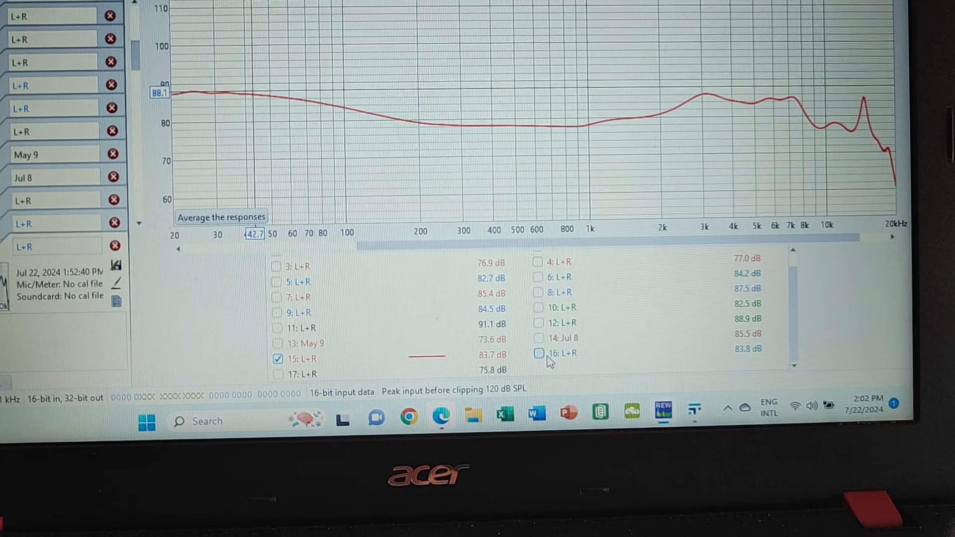
{"action": "left_click", "coordinate": [538, 353]}
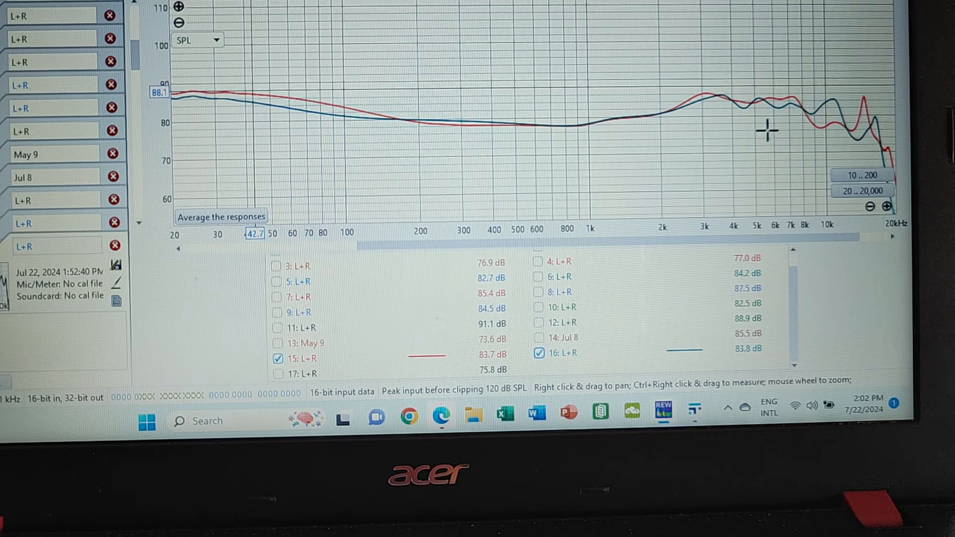
{"action": "mouse_move", "coordinate": [303, 68]}
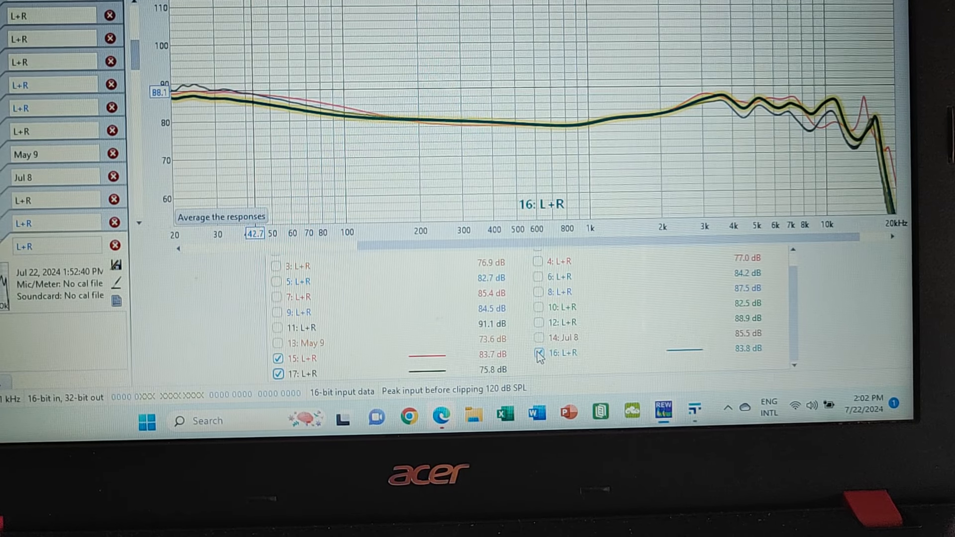
{"action": "left_click", "coordinate": [537, 353]}
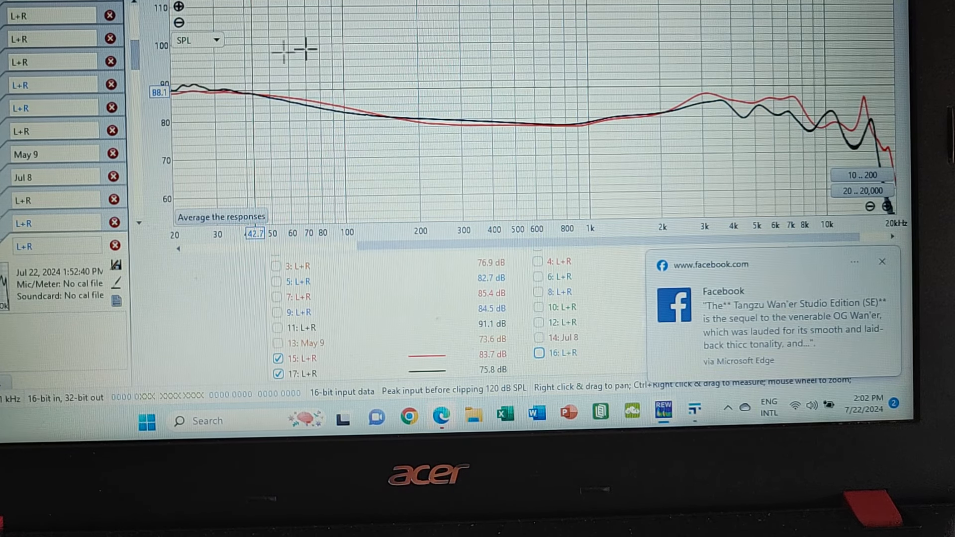
{"action": "mouse_move", "coordinate": [761, 110]}
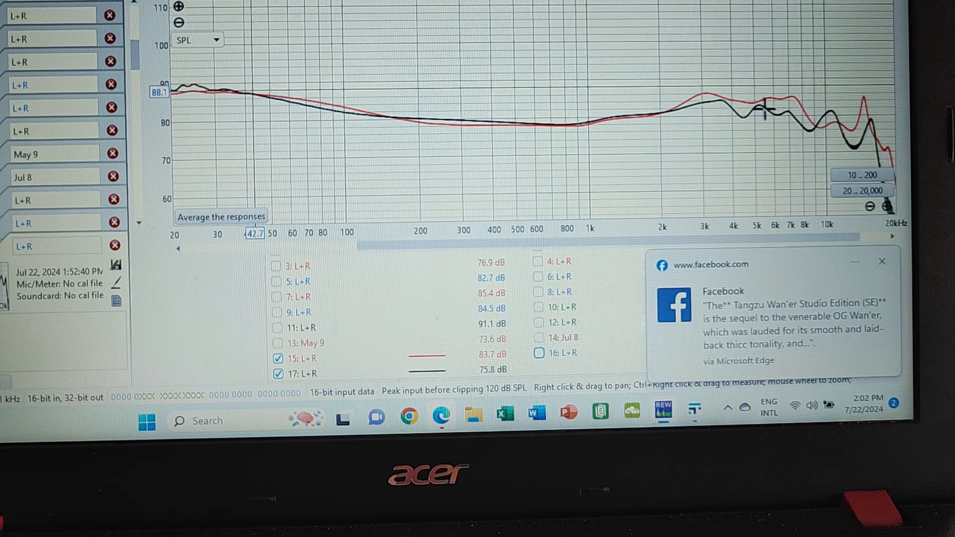
{"action": "left_click", "coordinate": [881, 262]}
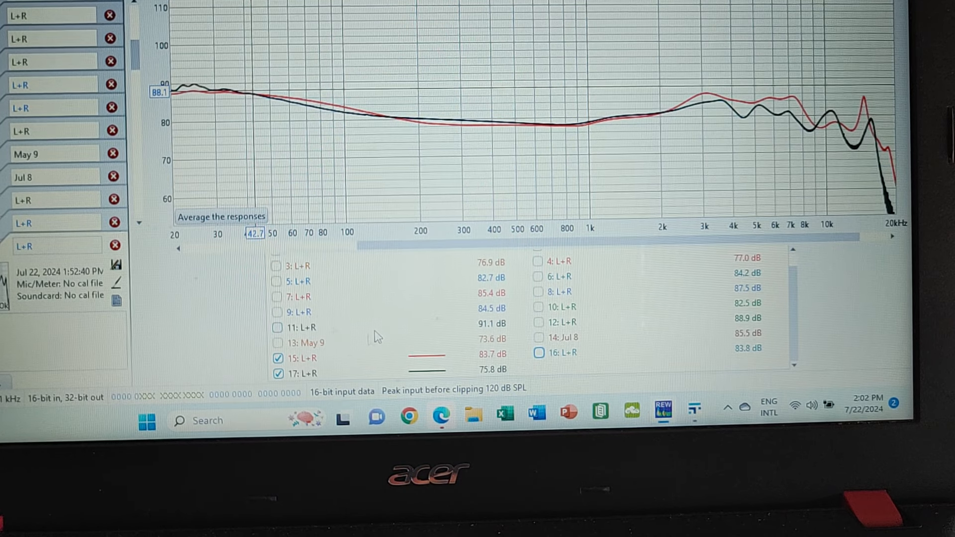
{"action": "left_click", "coordinate": [278, 374]}
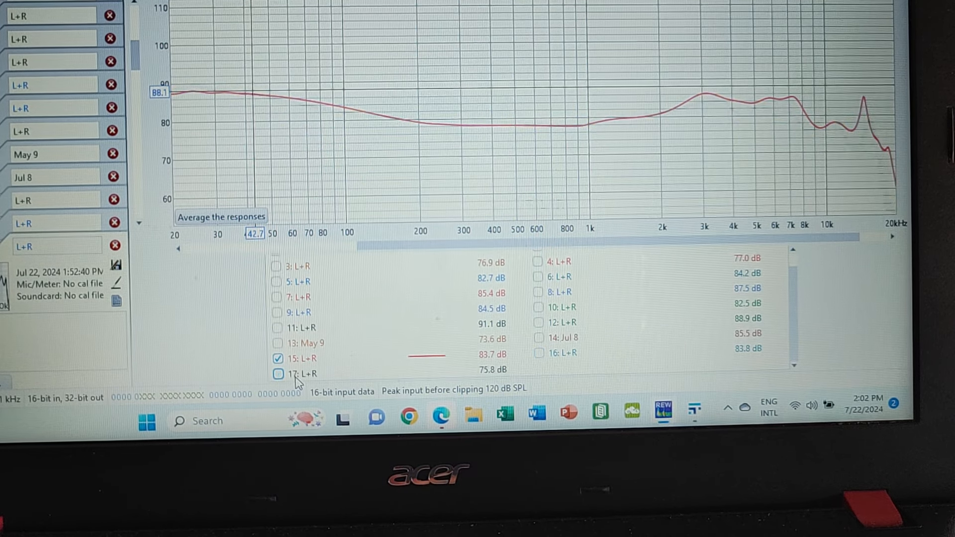